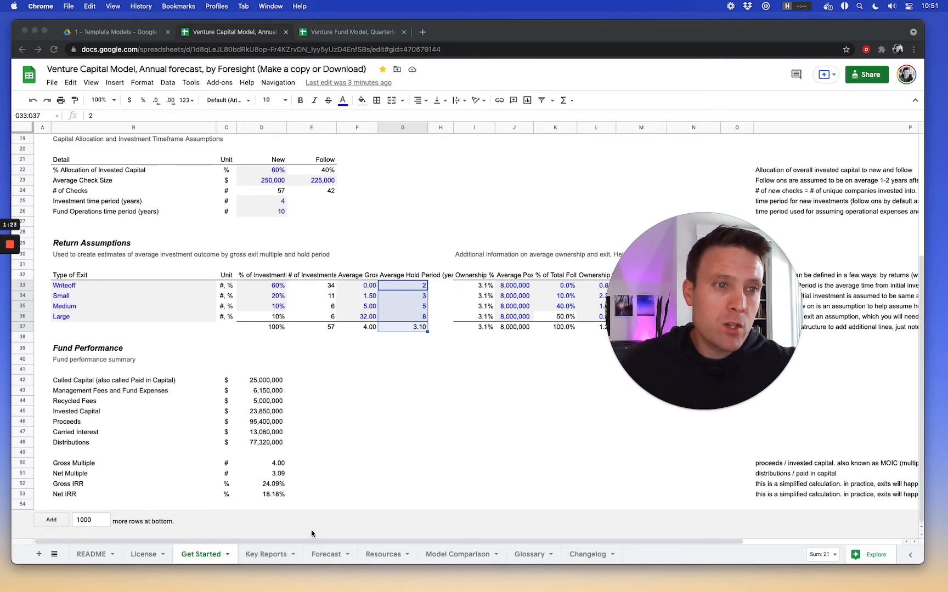
# Switch from the Get Started sheet to the Forecast sheet tab
pyautogui.click(326, 554)
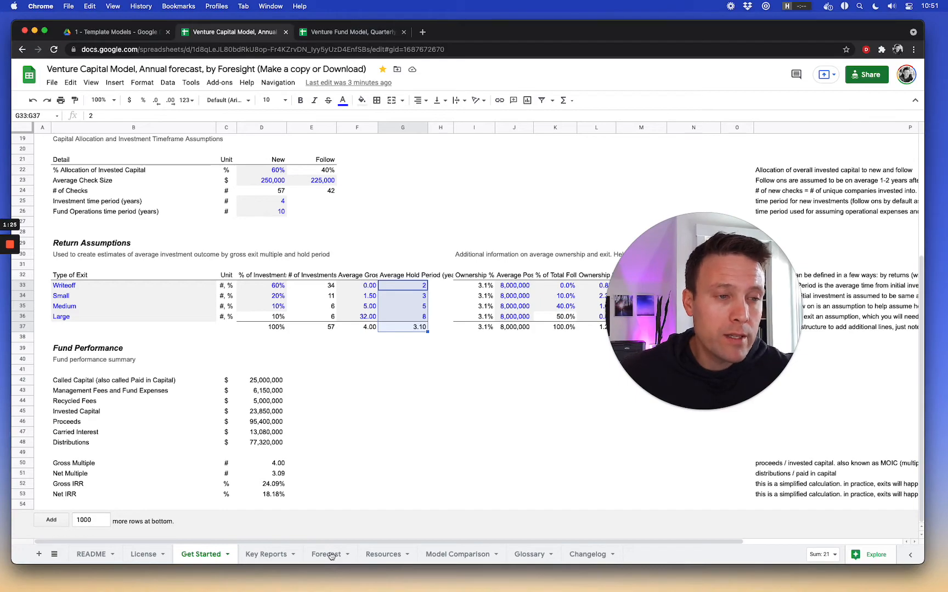
# Scroll down the Forecast sheet and select the Gross IRR row
pyautogui.click(326, 554)
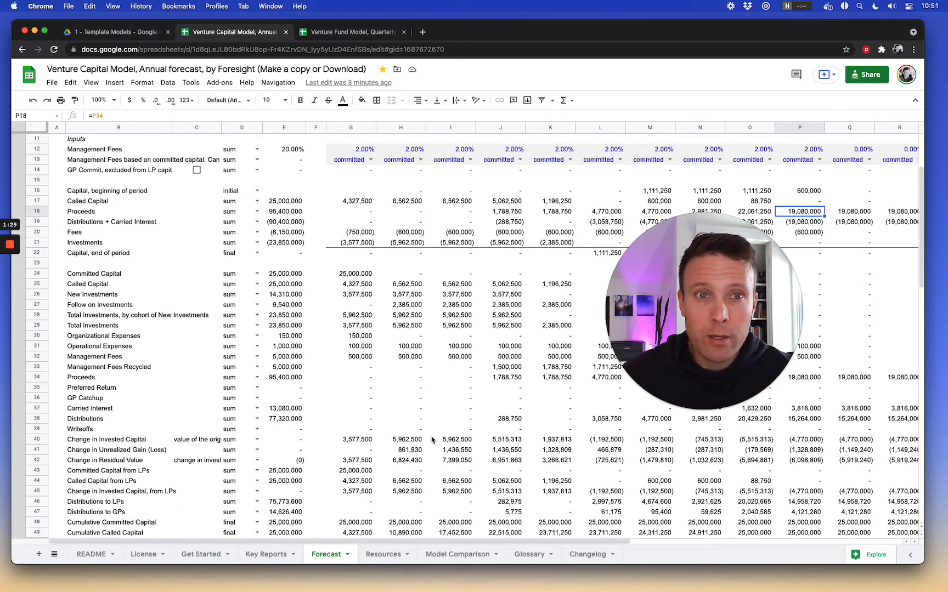
pyautogui.scroll(-3)
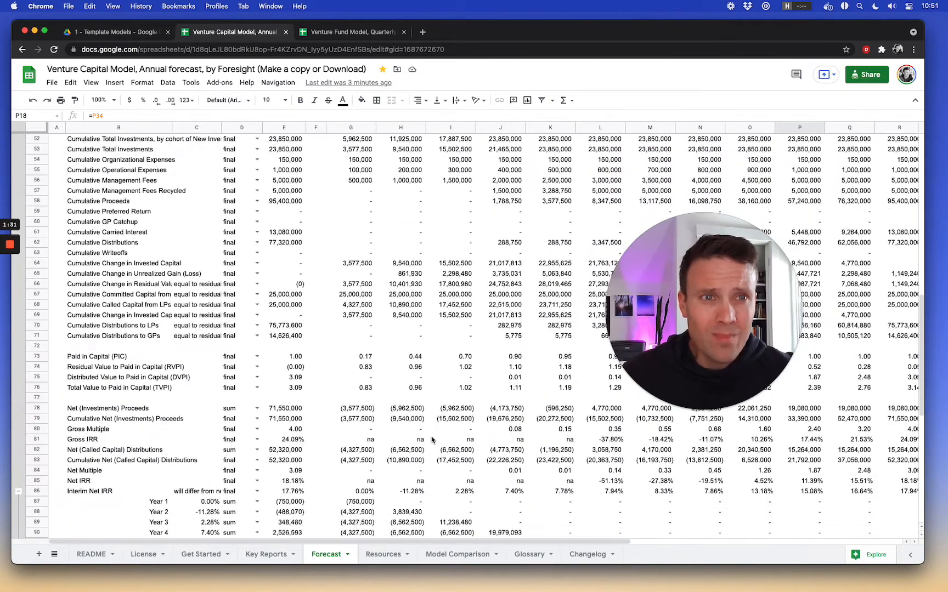
pyautogui.scroll(-3)
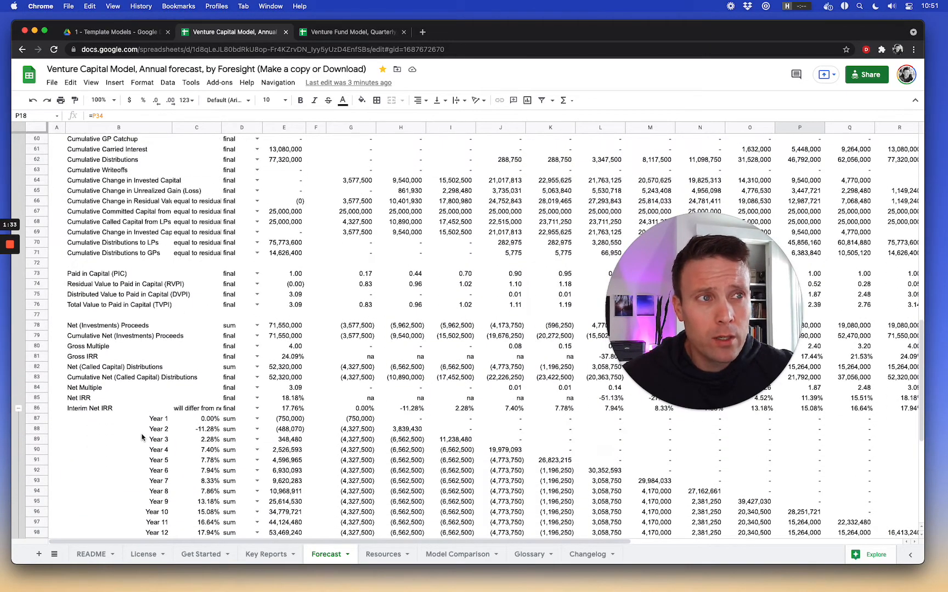
pyautogui.scroll(-3)
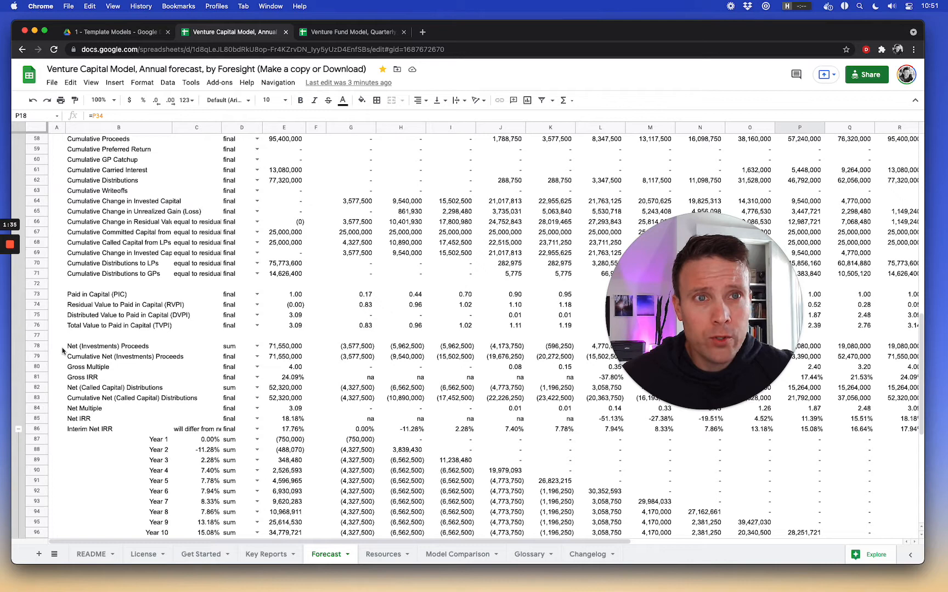
pyautogui.click(36, 345)
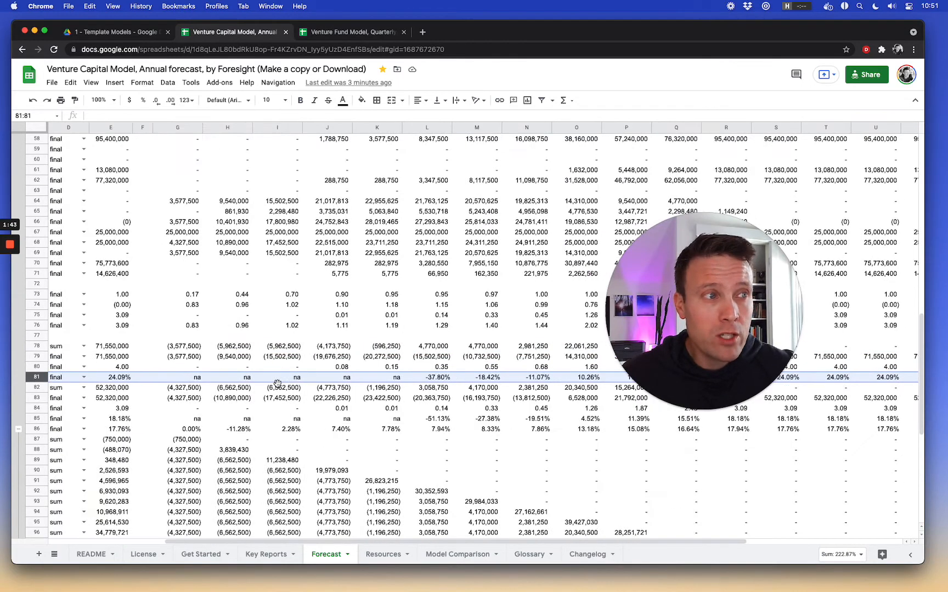
# Review the yearly columns and select the Net Distributions, Net Multiple and Net IRR rows
pyautogui.hscroll(3)
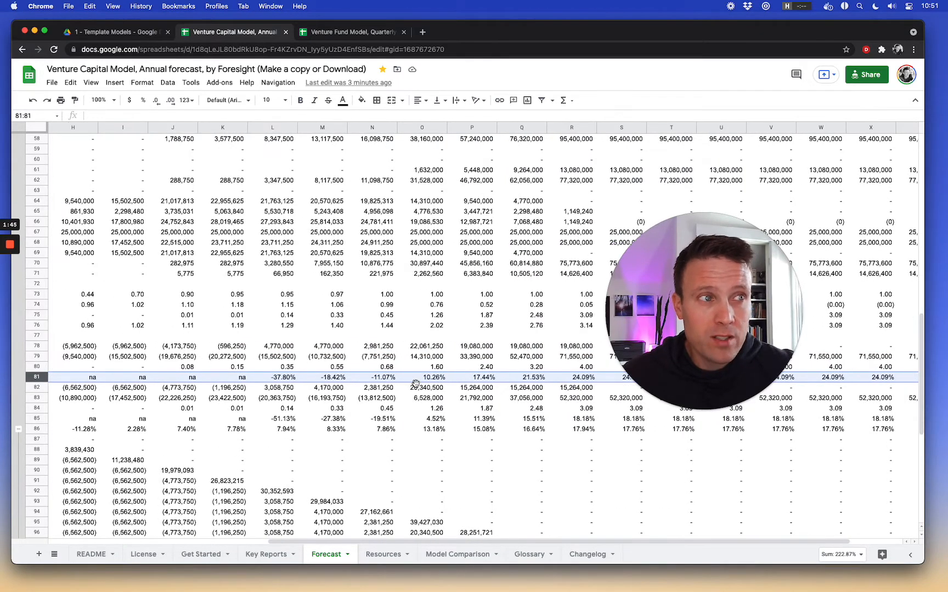
pyautogui.hscroll(3)
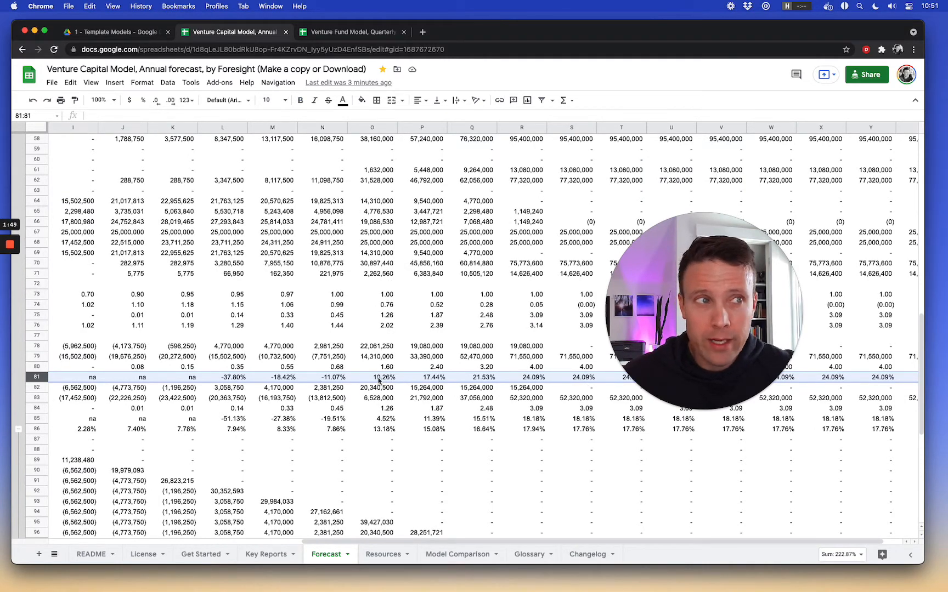
pyautogui.hscroll(-3)
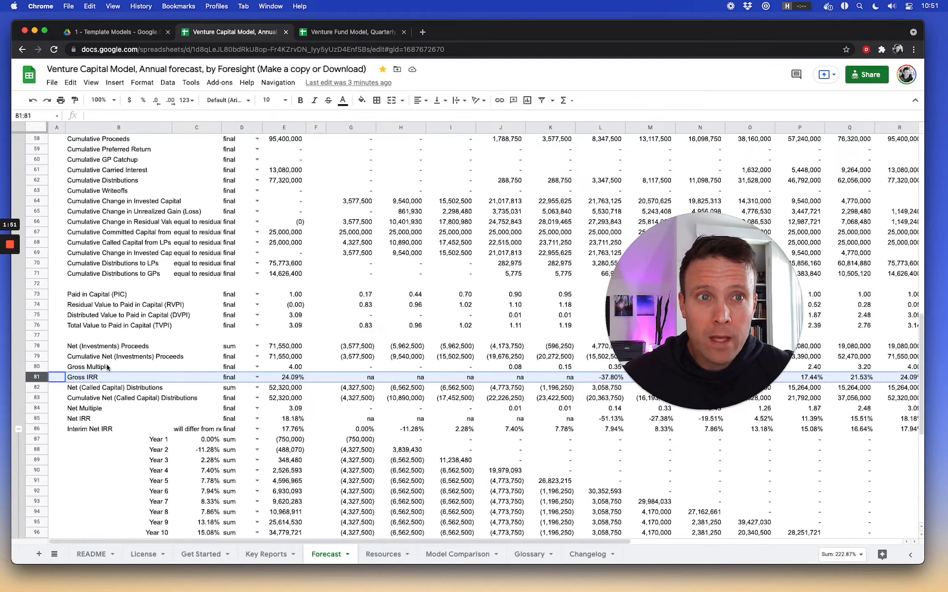
pyautogui.click(115, 387)
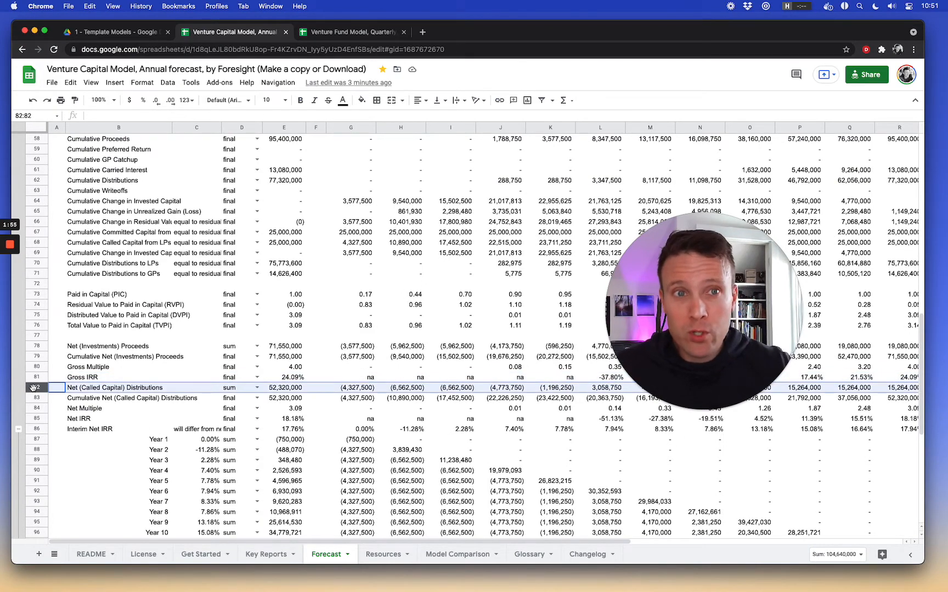
pyautogui.click(36, 408)
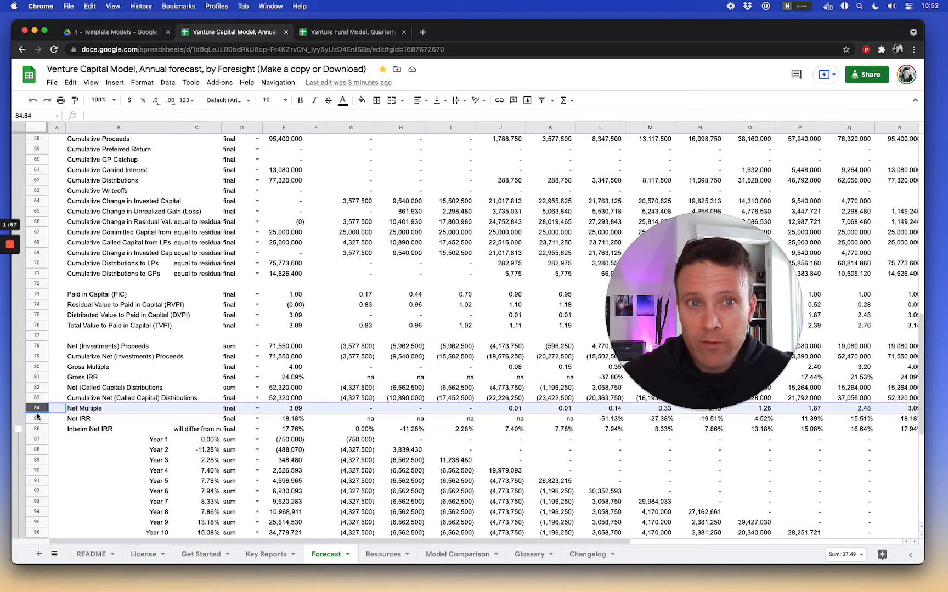
pyautogui.click(36, 418)
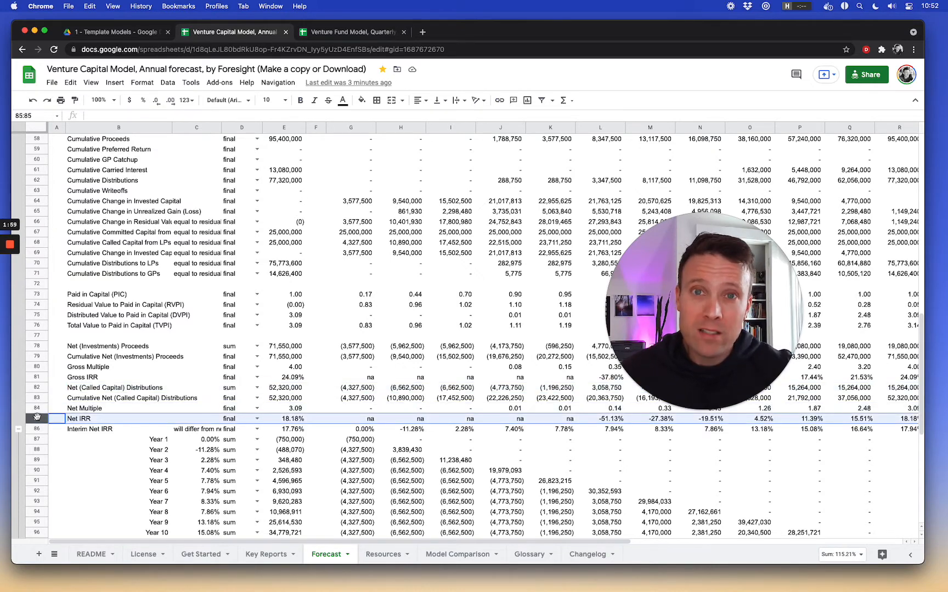
# Scan the interim net IRR across years, then select the Net Proceeds row
pyautogui.hscroll(3)
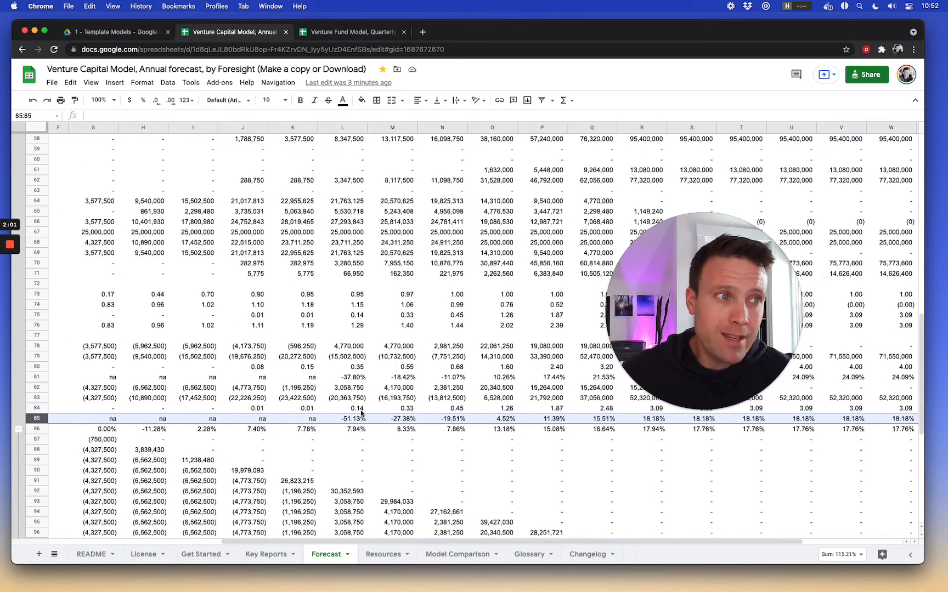
pyautogui.hscroll(3)
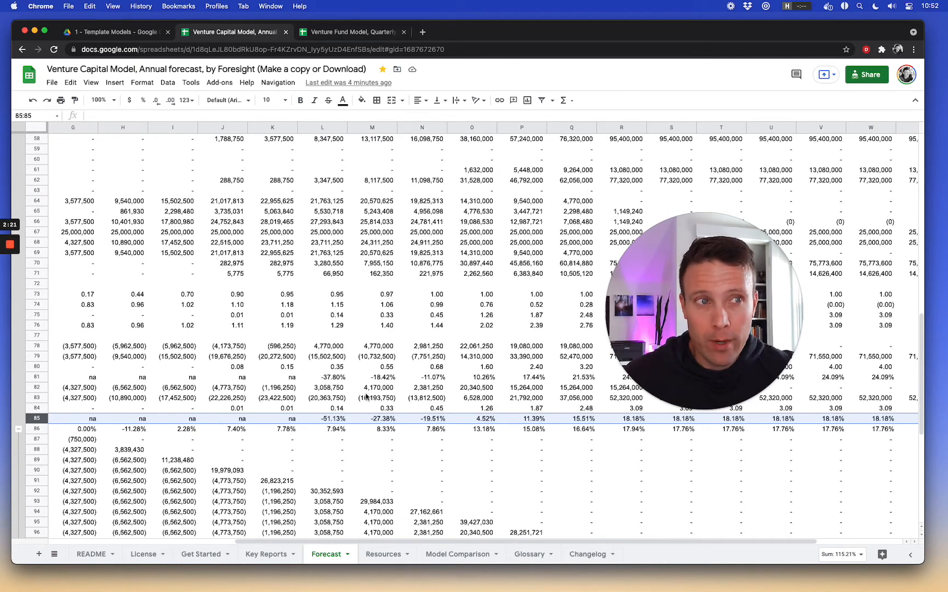
pyautogui.hscroll(-3)
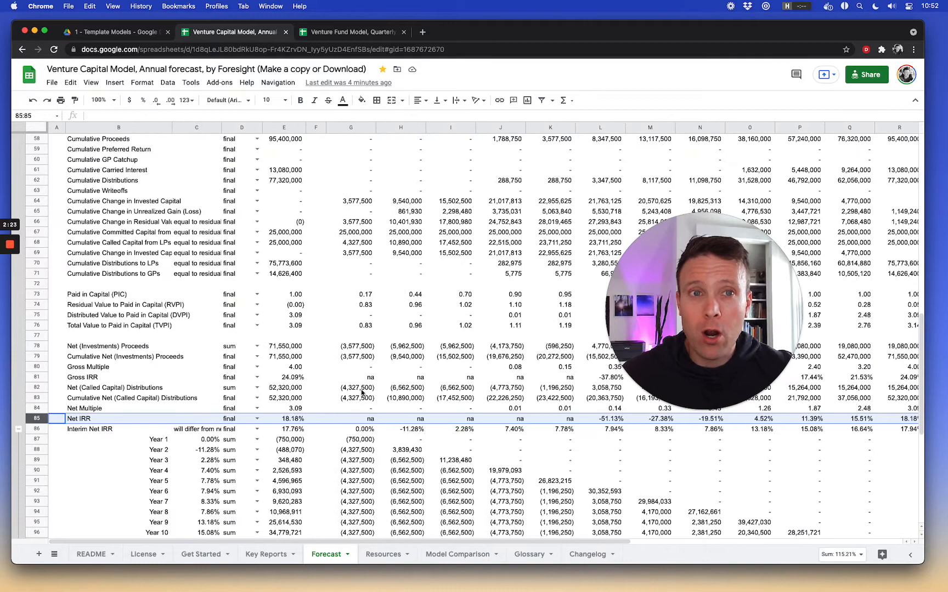
pyautogui.click(118, 346)
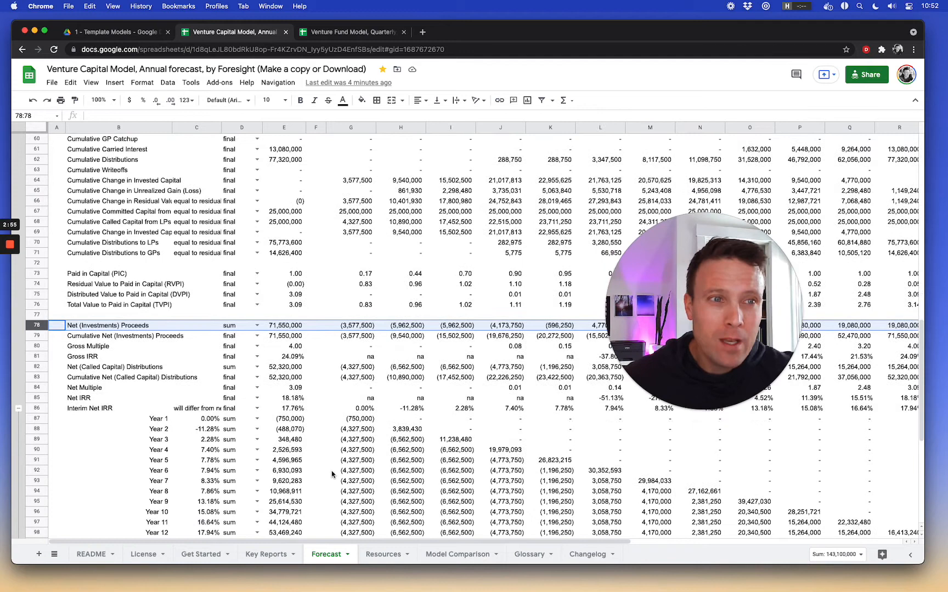
pyautogui.scroll(-3)
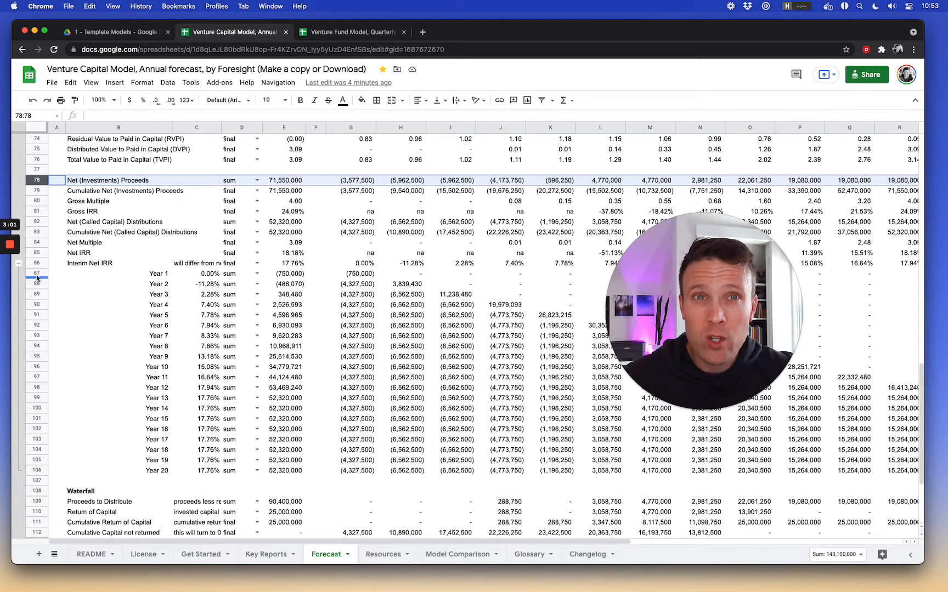
pyautogui.moveTo(36, 273); pyautogui.dragTo(36, 469)
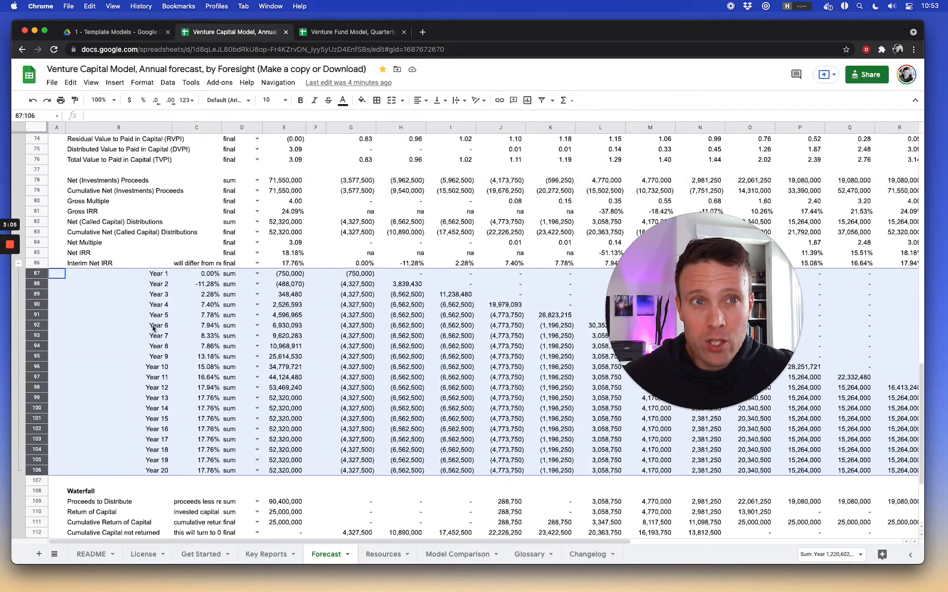
pyautogui.hscroll(3)
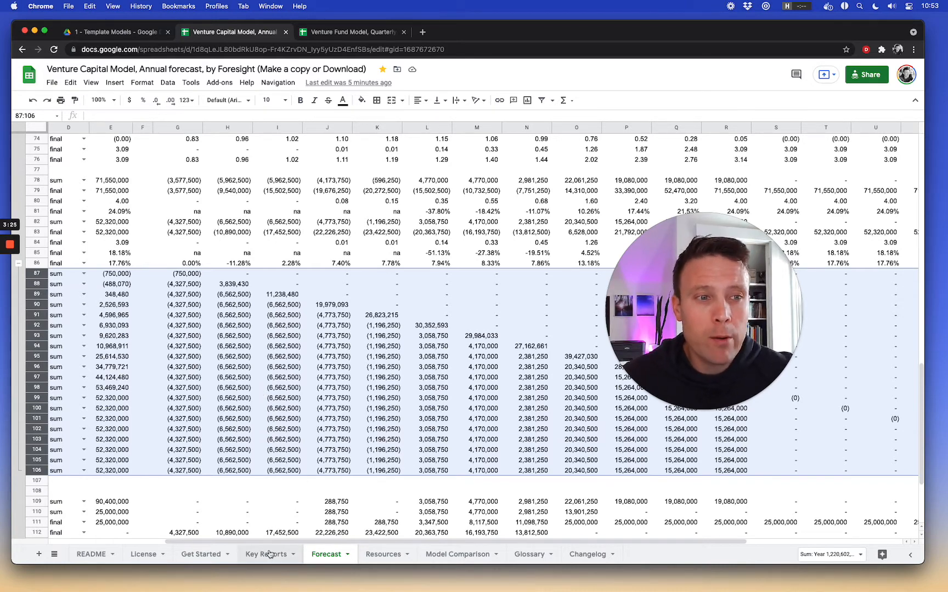
# Open the Key Reports sheet showing cash flow, interim IRR and performance ratio charts
pyautogui.click(266, 553)
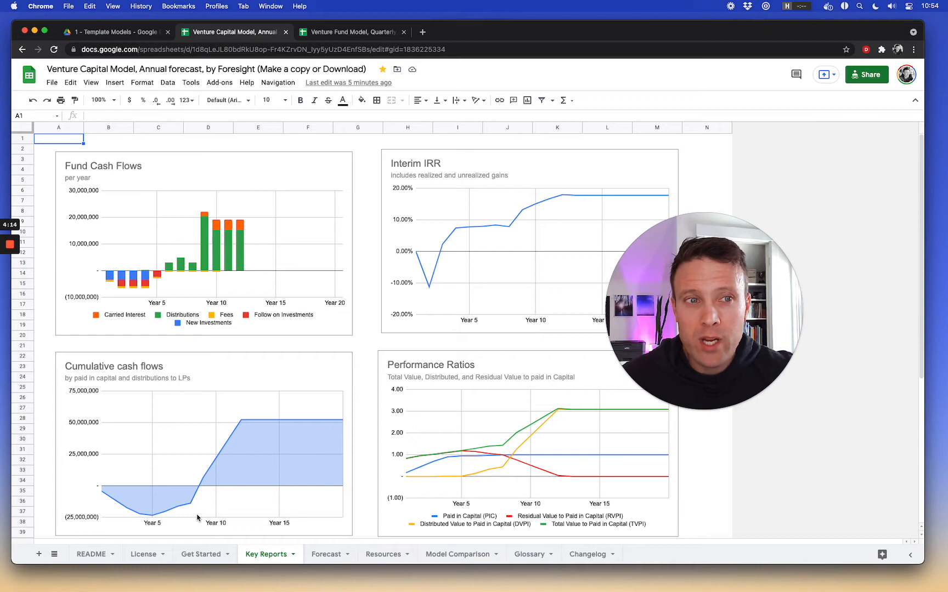
pyautogui.moveTo(209, 481)
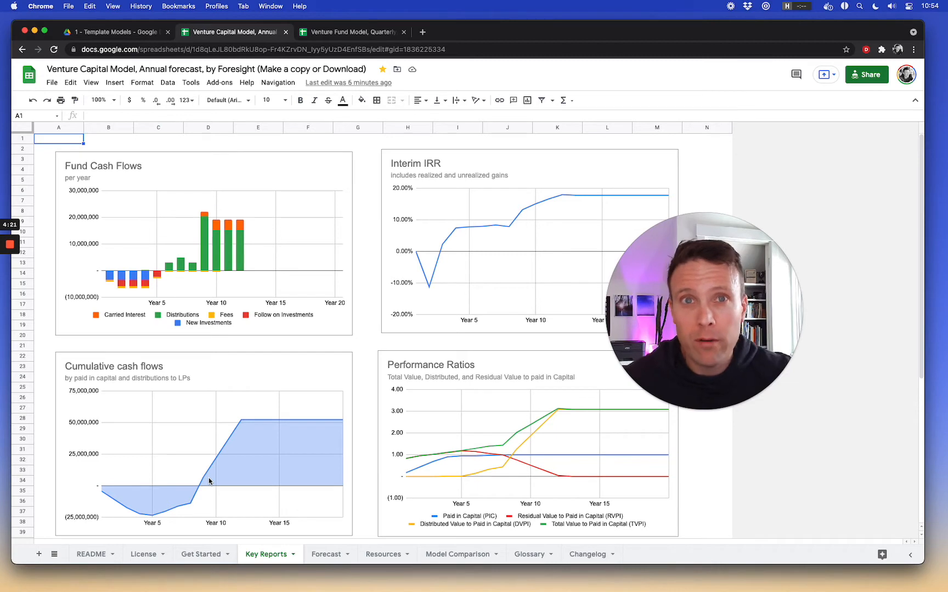
pyautogui.moveTo(348, 447)
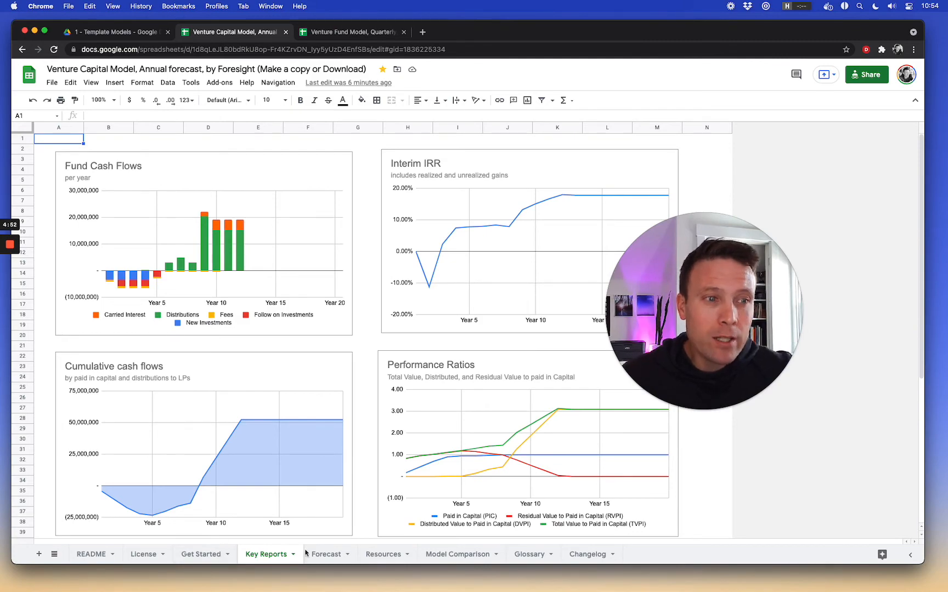
# Back on Forecast, inspect the Paid in Capital row and first-year RVPI formula
pyautogui.click(326, 554)
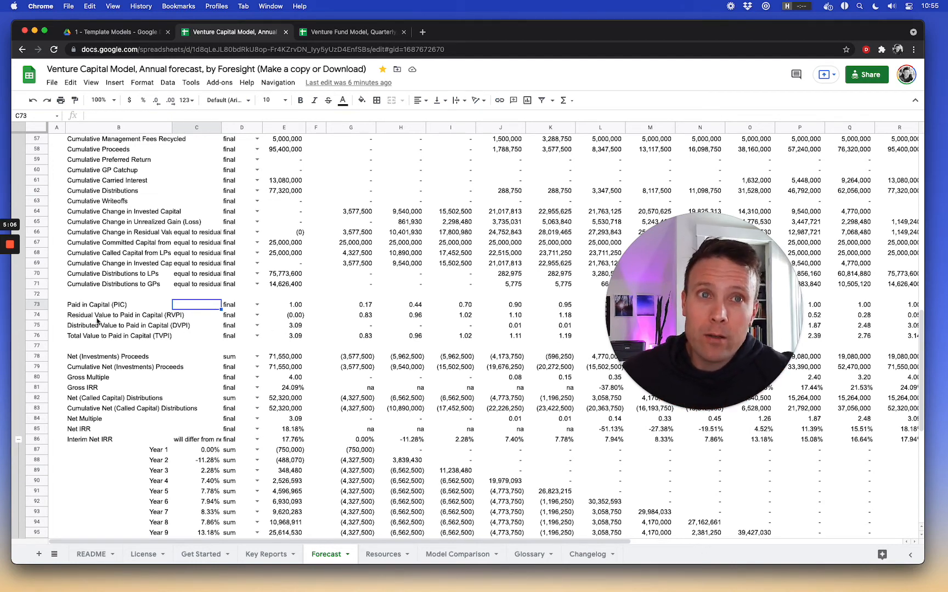
pyautogui.click(118, 315)
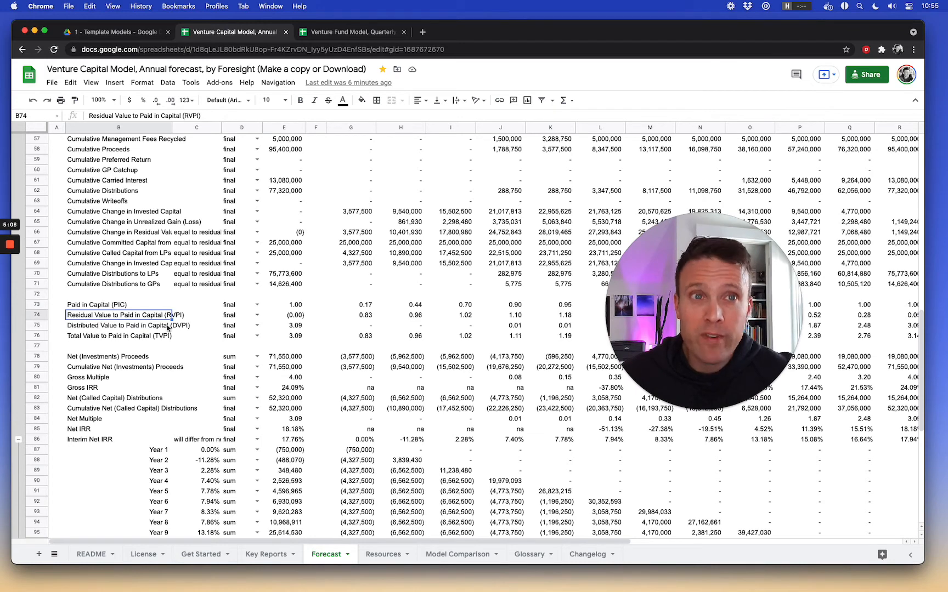
pyautogui.click(350, 314)
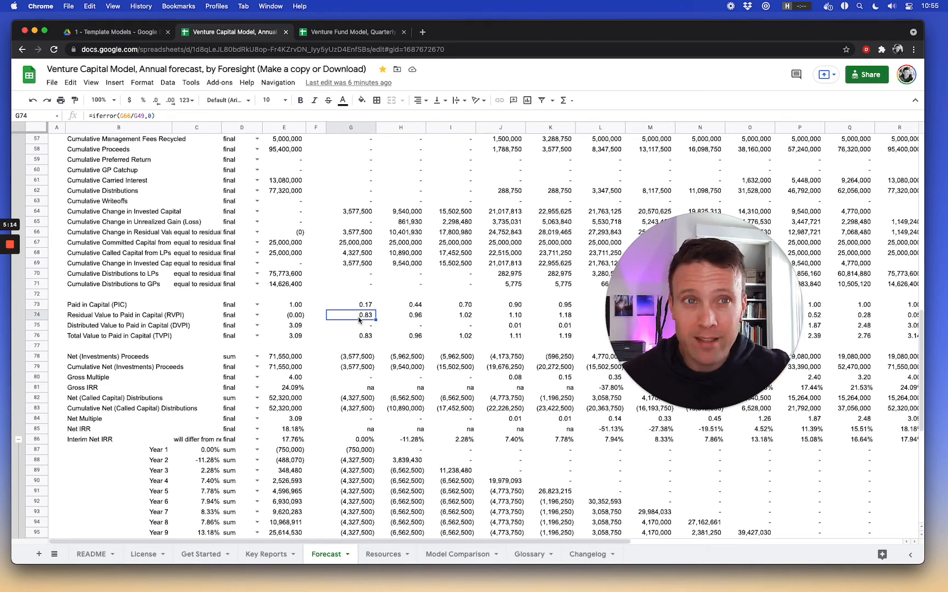
pyautogui.click(349, 326)
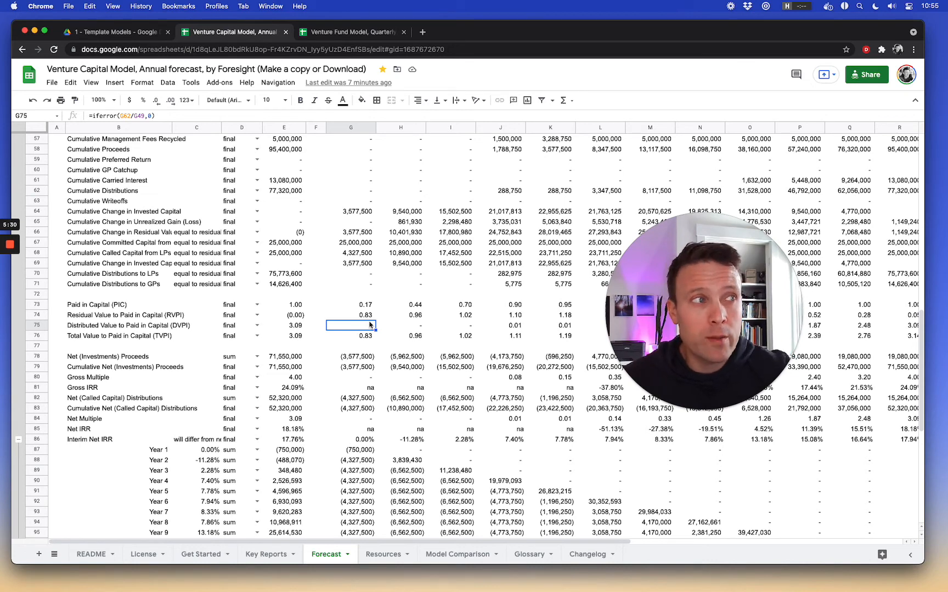
# Select the PIC, RVPI and DPI totals and view the PIC total formula
pyautogui.moveTo(351, 314); pyautogui.dragTo(600, 325)
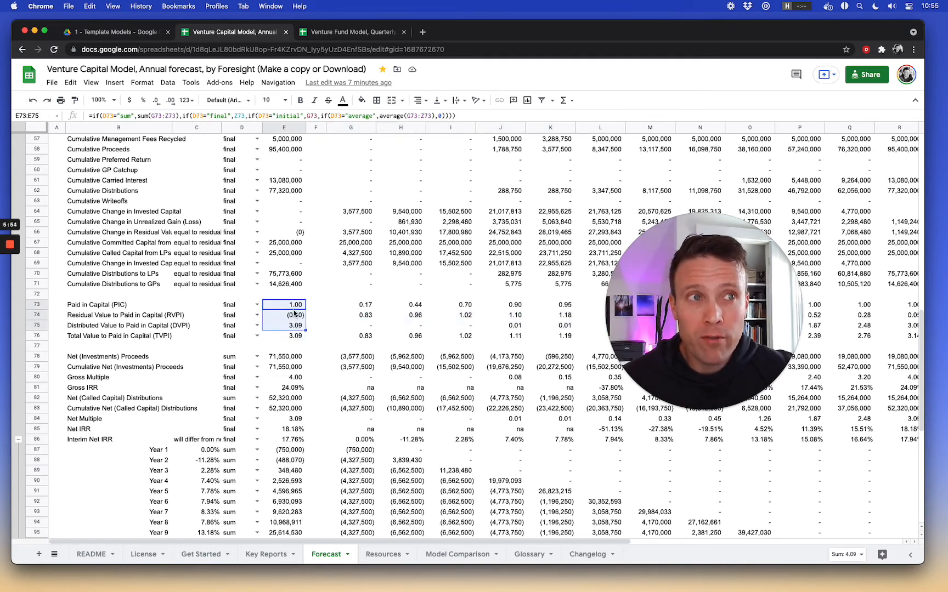
pyautogui.click(283, 304)
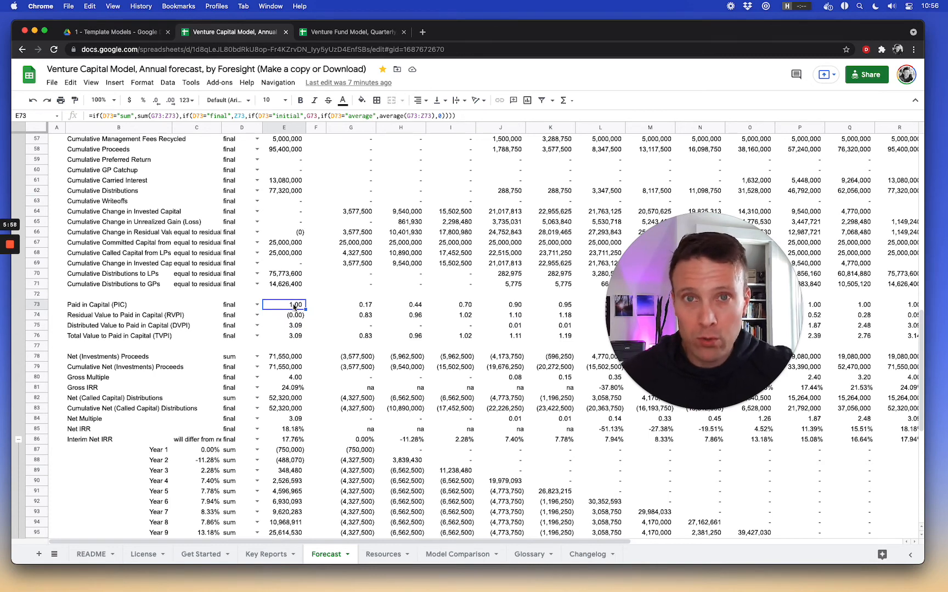
pyautogui.click(283, 325)
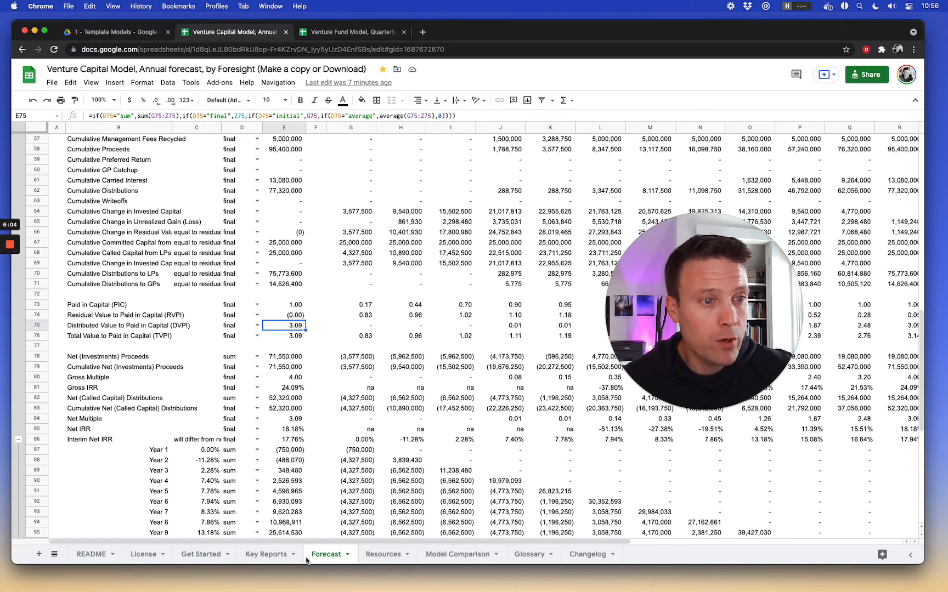
# Reopen Key Reports and scroll to the PIC, RVPI, DPI and TVPI chart
pyautogui.click(266, 554)
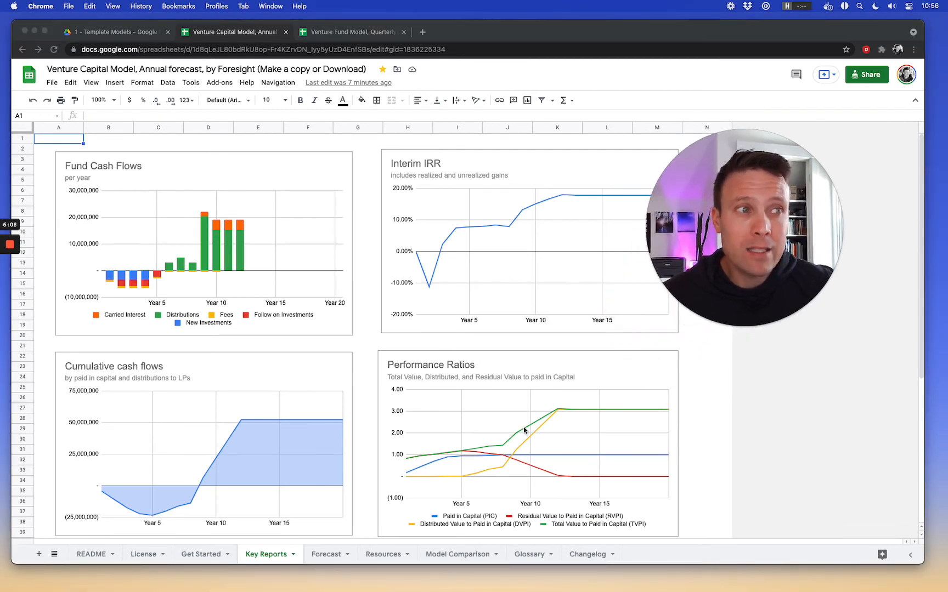
pyautogui.scroll(-3)
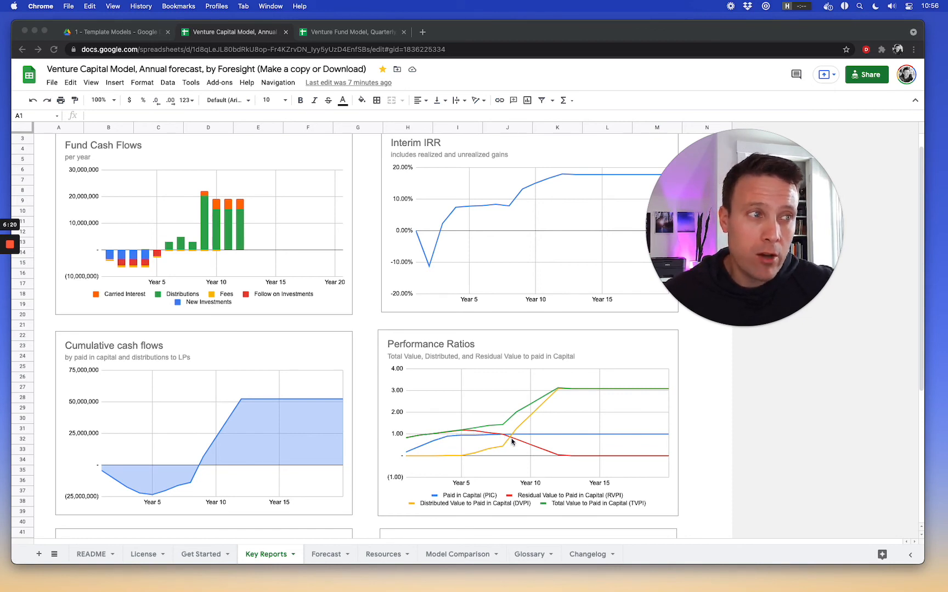
pyautogui.moveTo(413, 438)
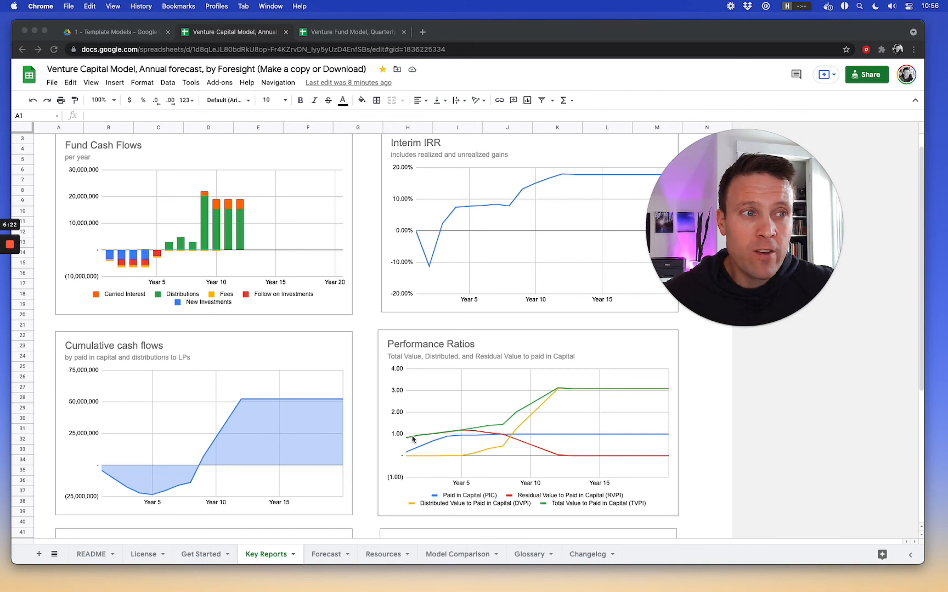